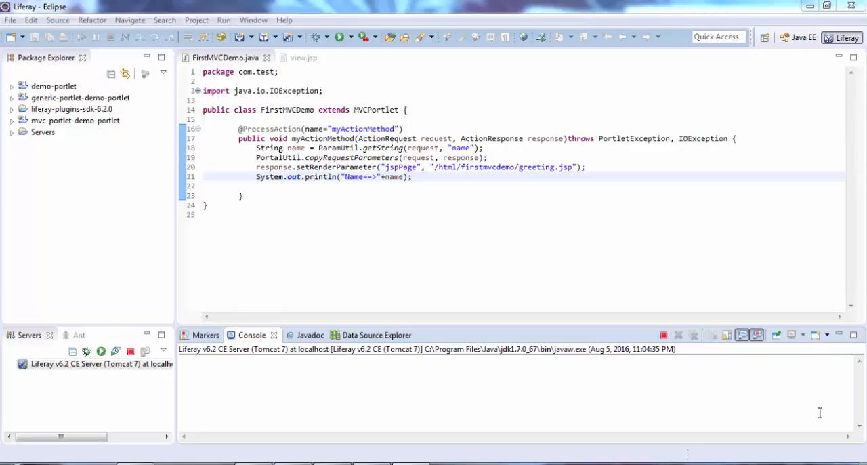
mouse_move(471, 187)
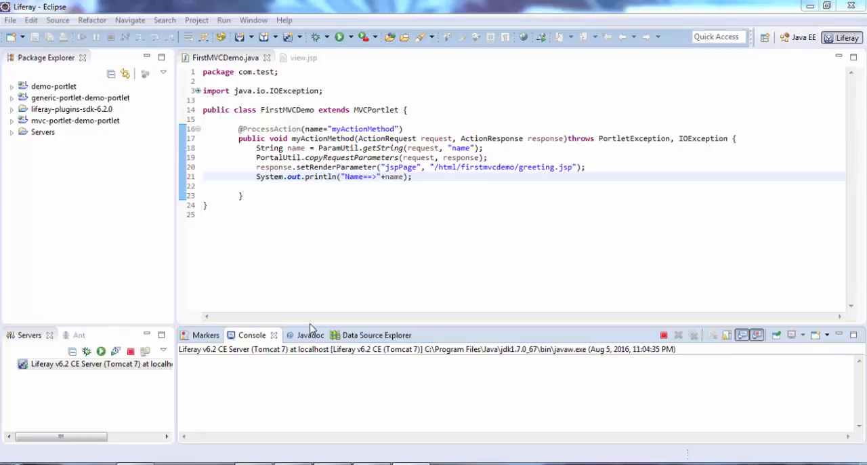
mouse_move(304, 453)
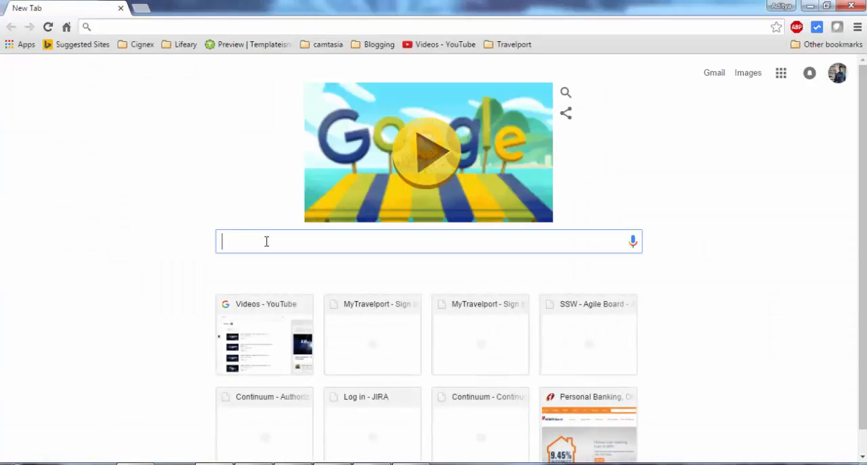
Step: Find the Liferay 6.2.0 GA1 files on SourceForge and start downloading the liferay-portal-src zip, then check chrome://downloads
type("liferay-portal-6.2.0-ce-ga1")
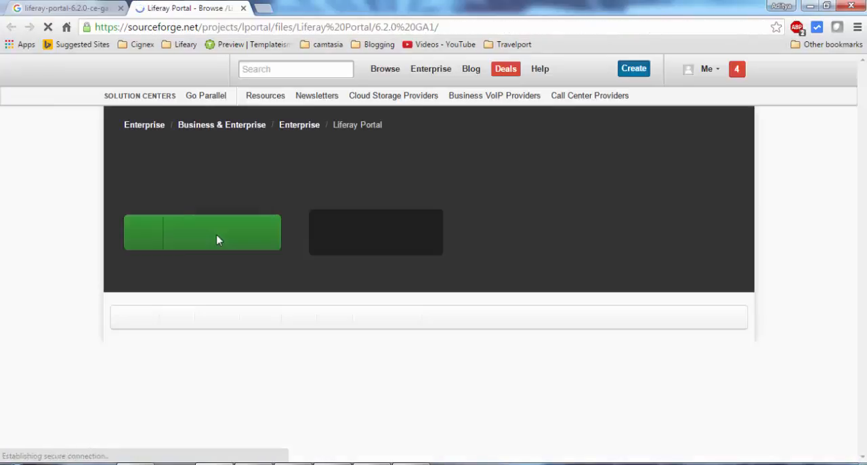
scroll("down", 3)
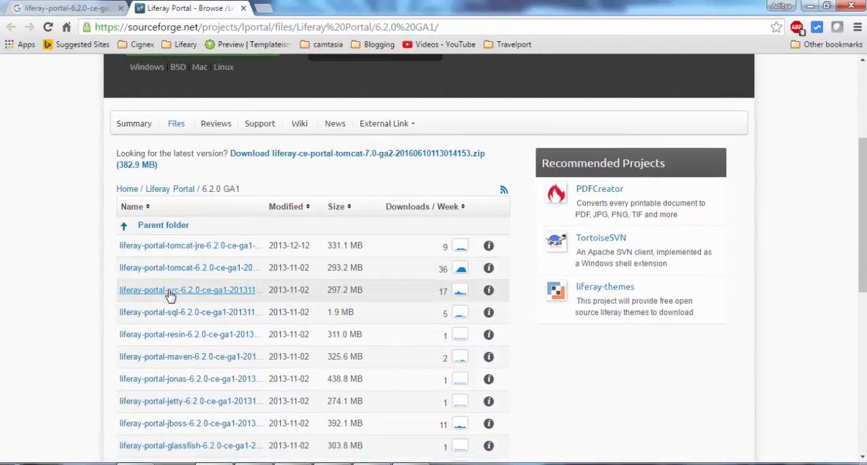
mouse_move(179, 296)
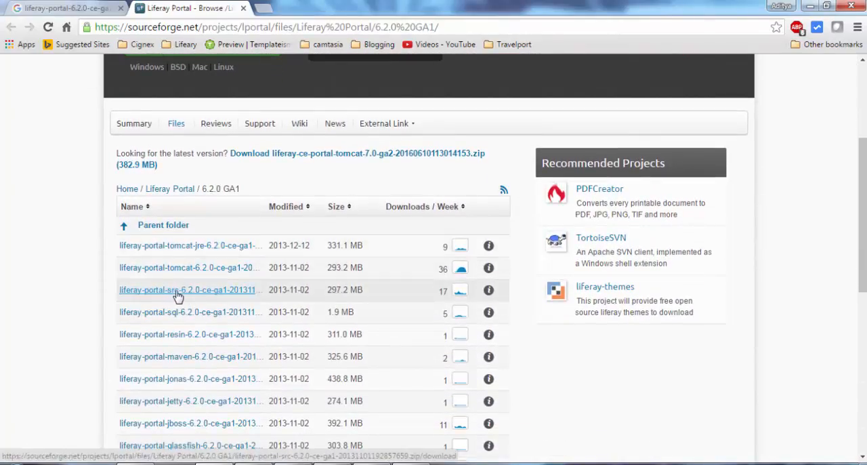
left_click(178, 290)
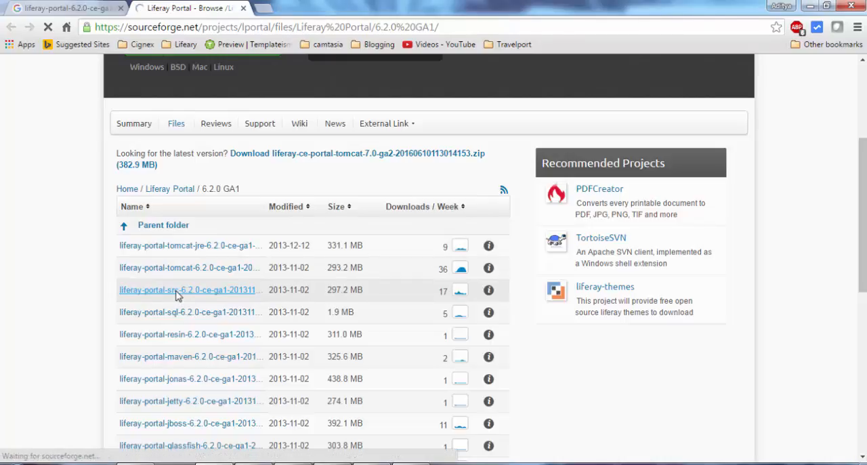
left_click(163, 290)
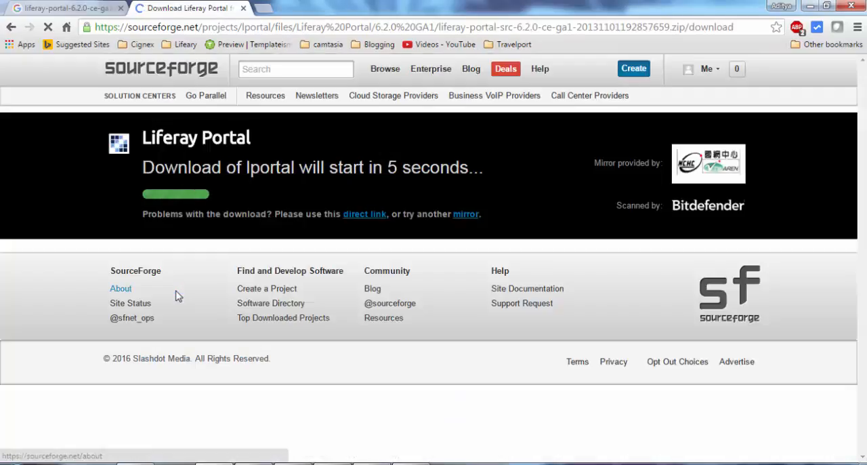
mouse_move(289, 240)
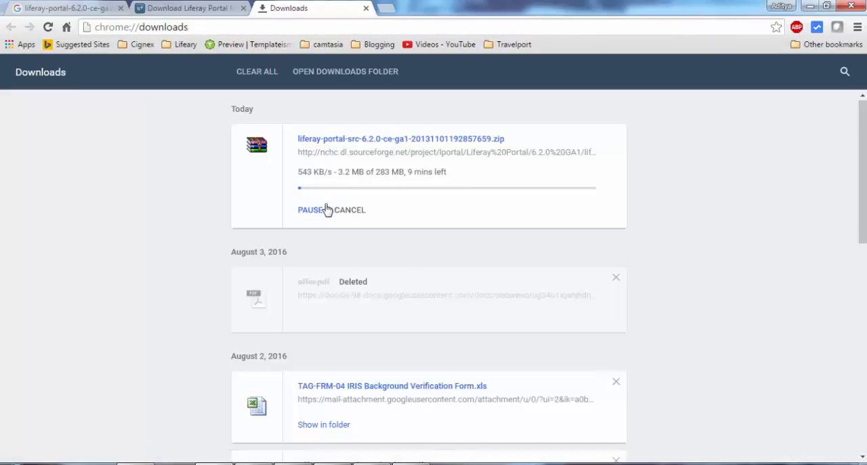
left_click(351, 209)
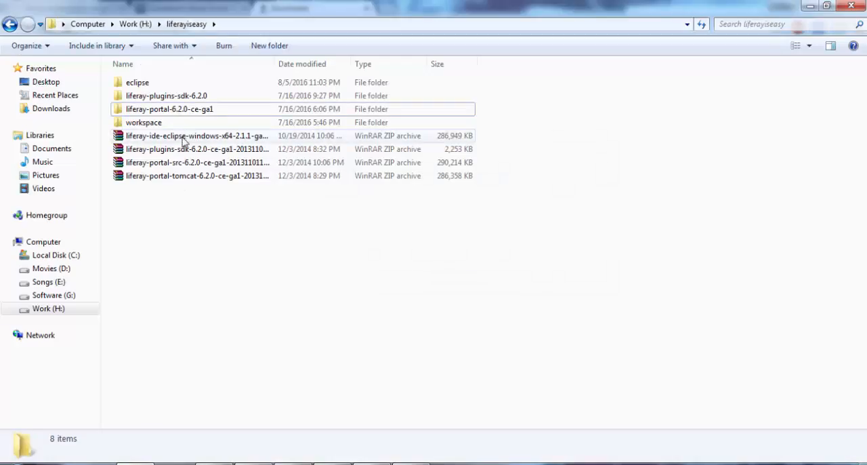
Step: Extract liferay-portal-src-6.2.0-ce-ga1.zip here in the liferayiseasy folder and select the new folder
left_click(197, 163)
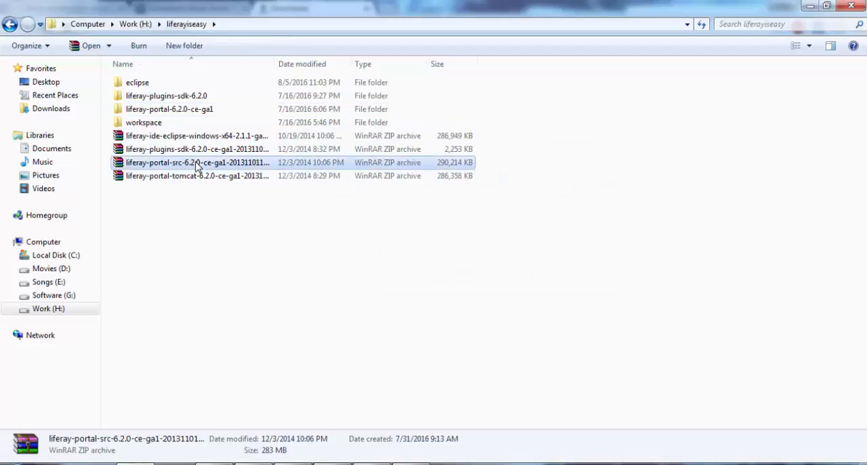
right_click(197, 163)
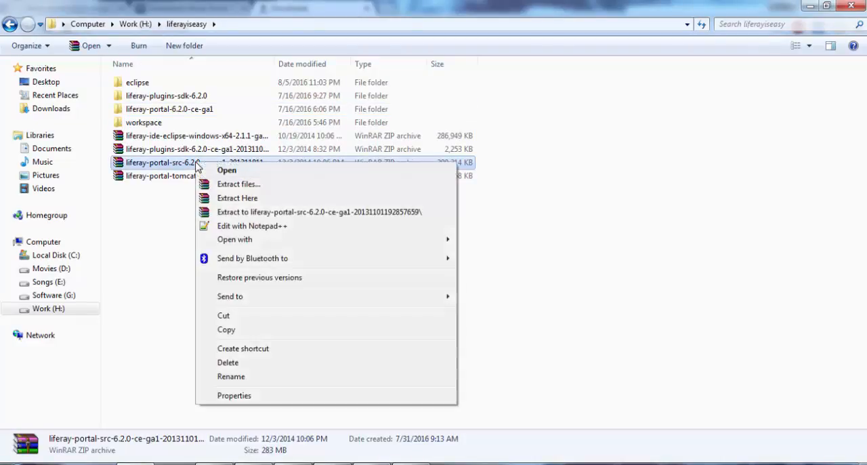
left_click(237, 197)
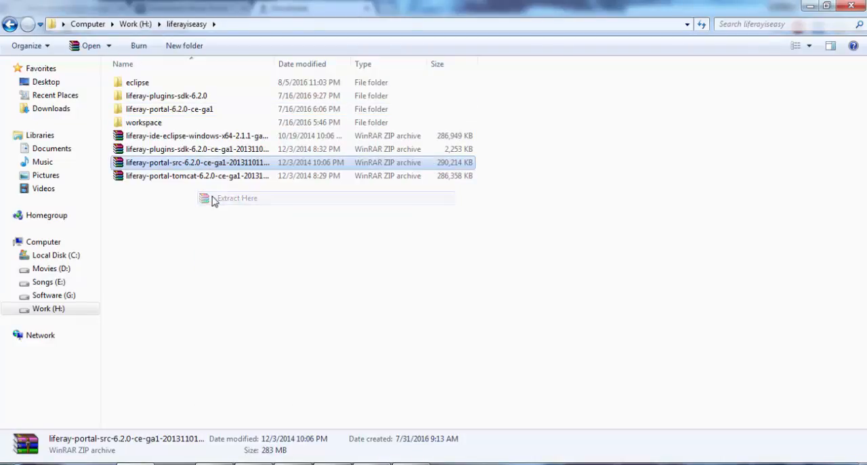
left_click(236, 198)
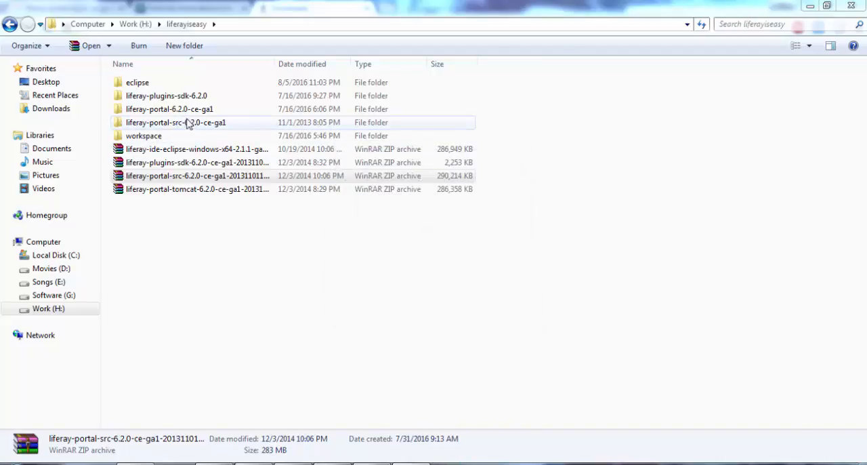
left_click(176, 122)
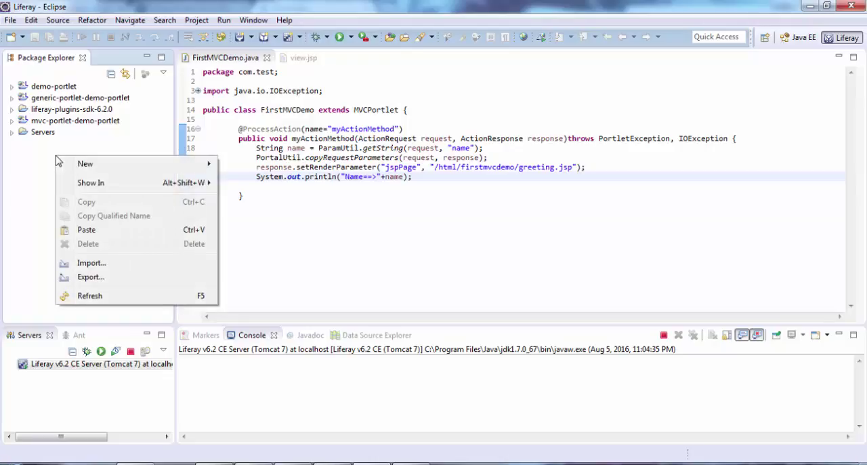
mouse_move(95, 263)
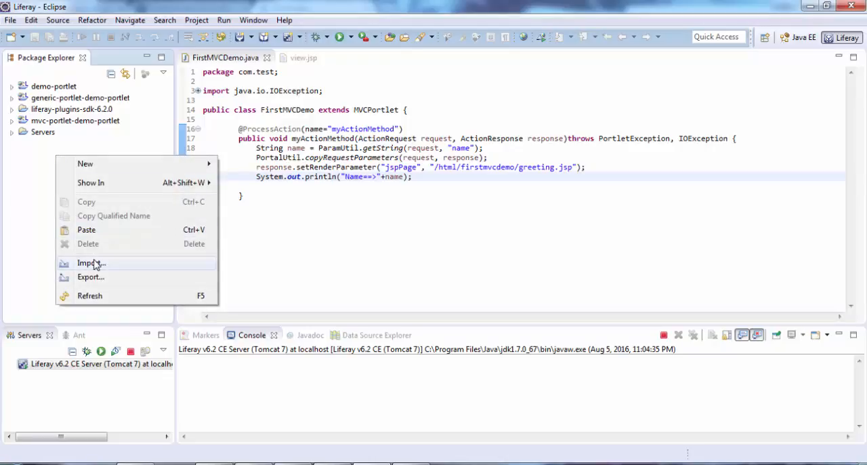
Step: Start importing Existing Projects into Workspace from the General import sources
left_click(88, 263)
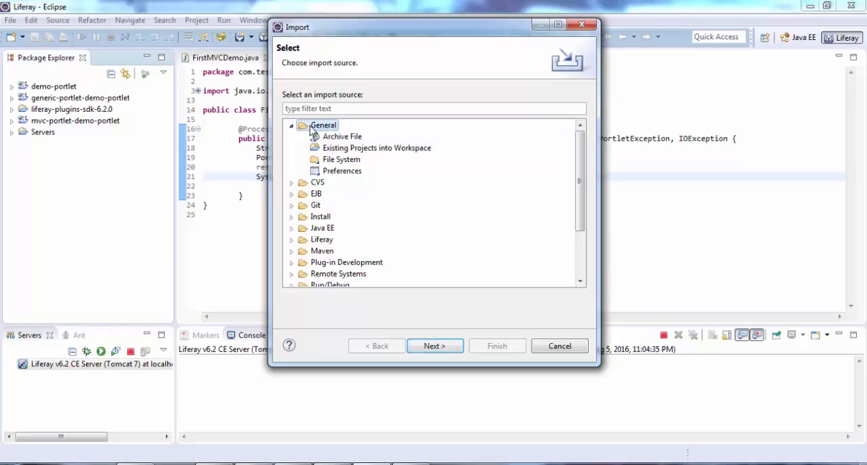
left_click(377, 148)
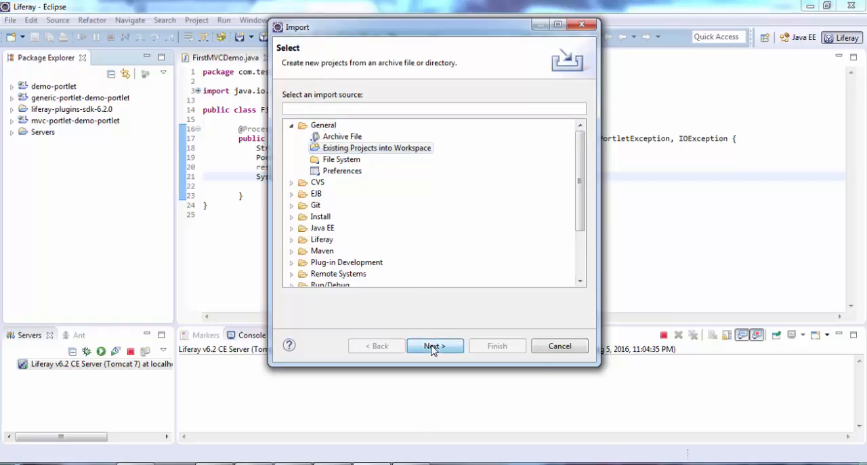
left_click(433, 346)
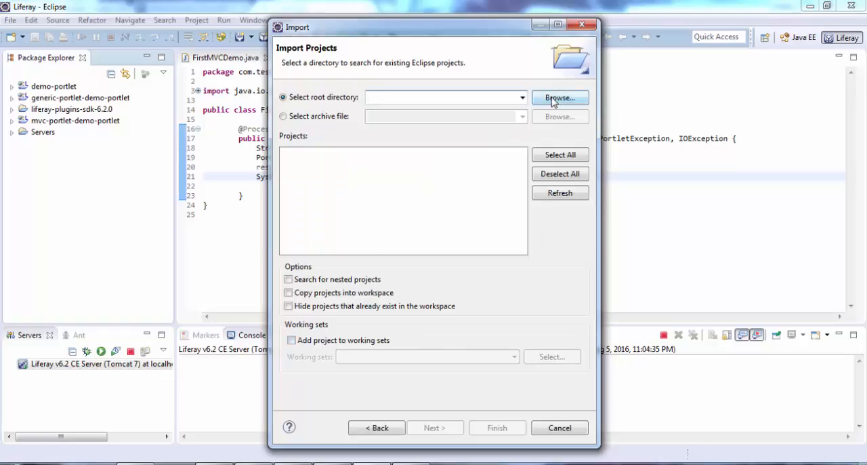
left_click(560, 98)
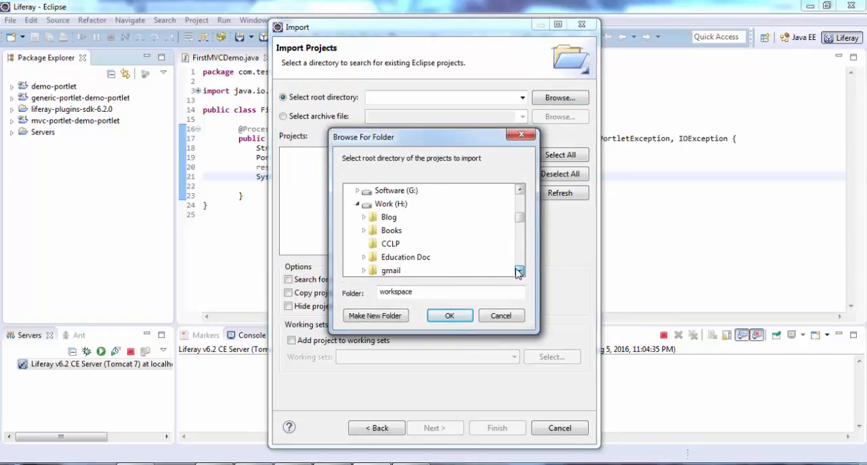
Step: Choose liferay-portal-src-6.2.0-ce-ga1 as root folder and finish importing the portal-master project
left_click(517, 271)
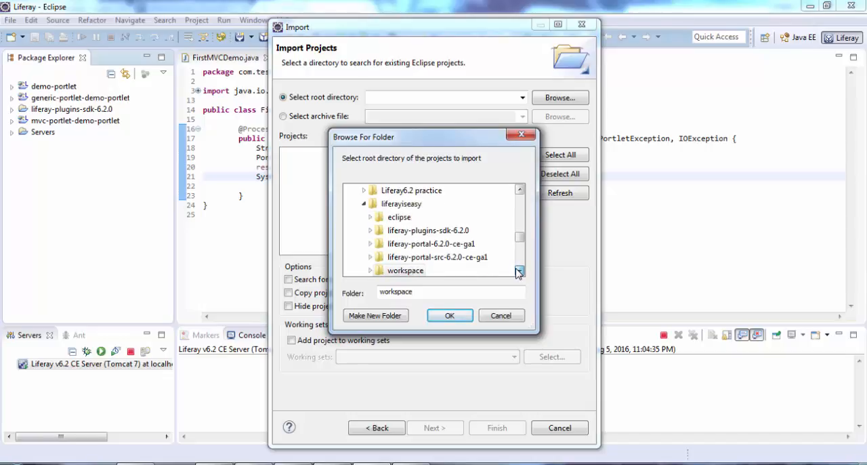
left_click(436, 258)
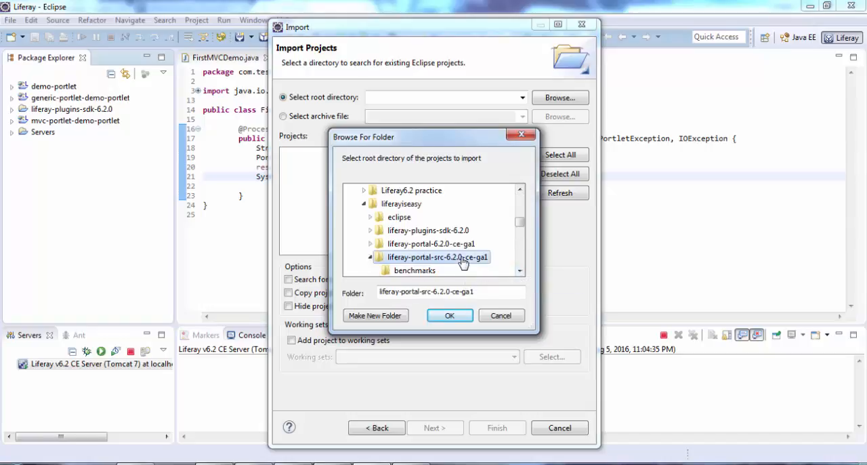
left_click(450, 314)
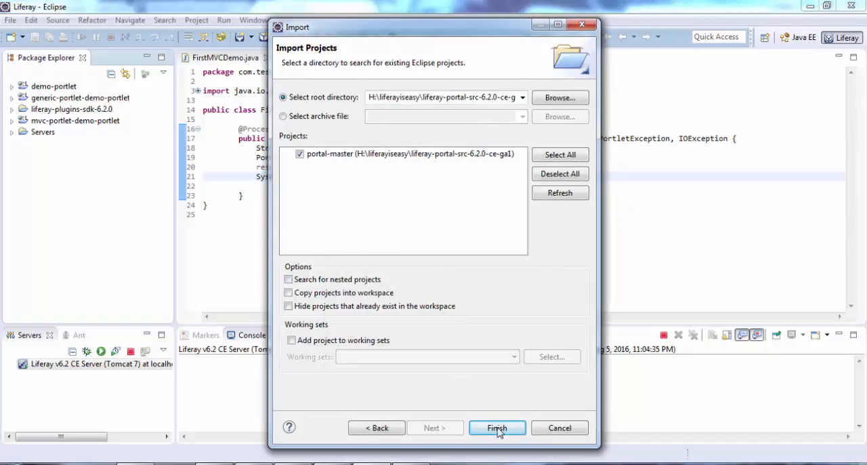
left_click(499, 428)
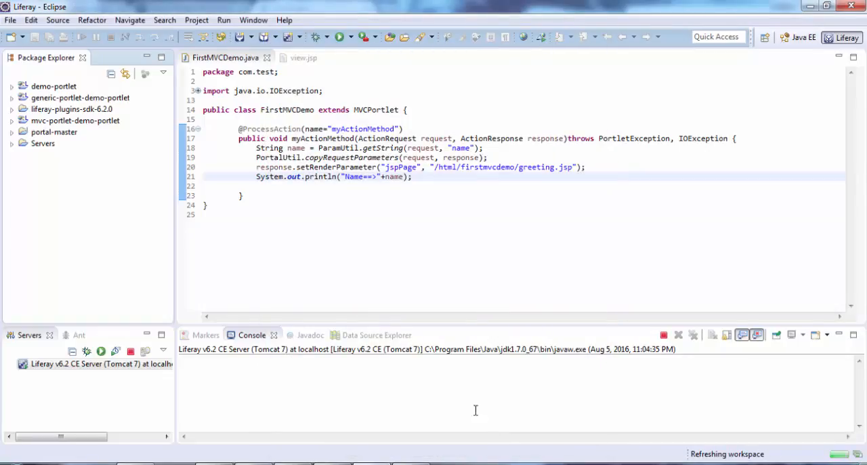
mouse_move(119, 202)
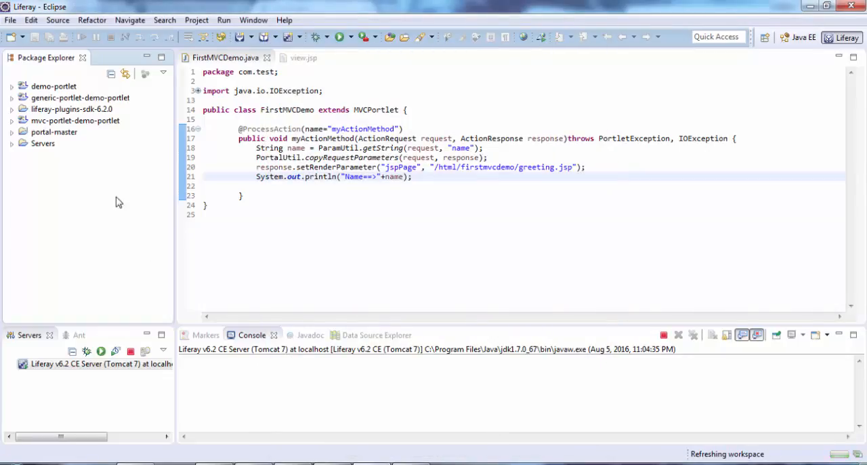
Step: Locate MVCPortlet via Open Resource (Ctrl+Shift+R) and open MVCPortlet.java from portal-master
double_click(376, 108)
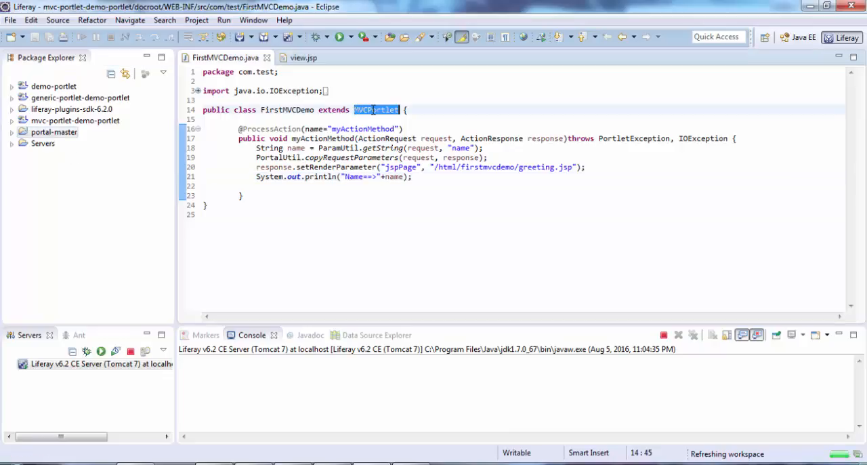
key("Ctrl+Shift+R")
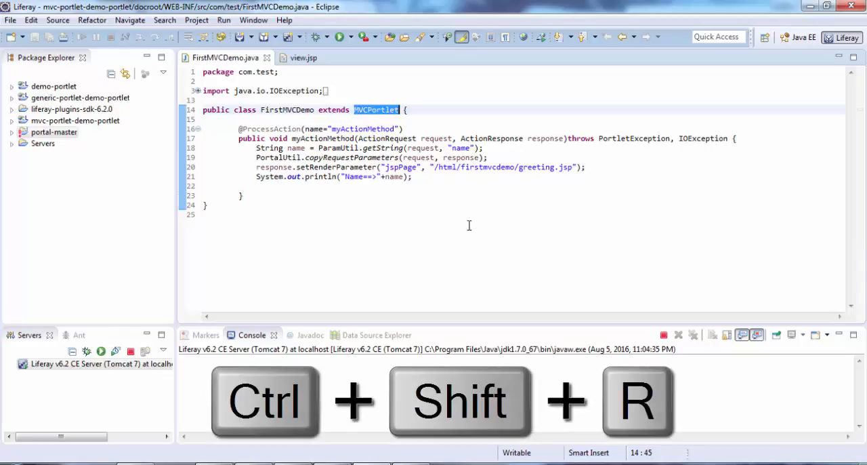
key("Ctrl+Shift+R")
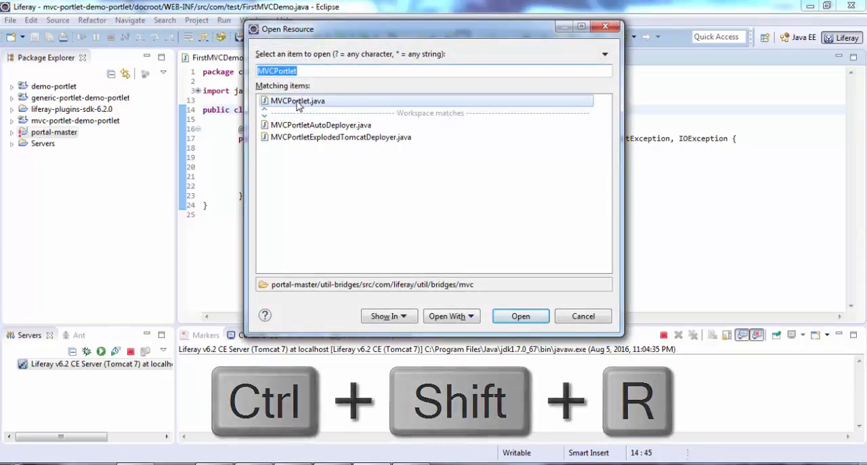
left_click(521, 316)
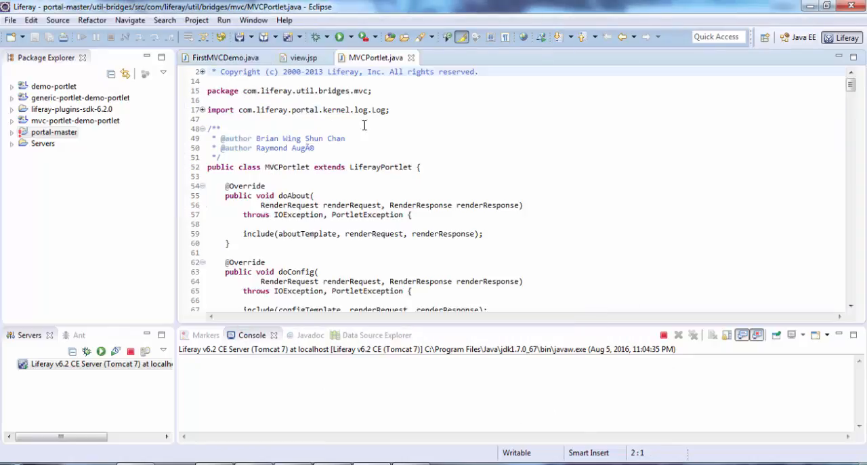
scroll("down", 3)
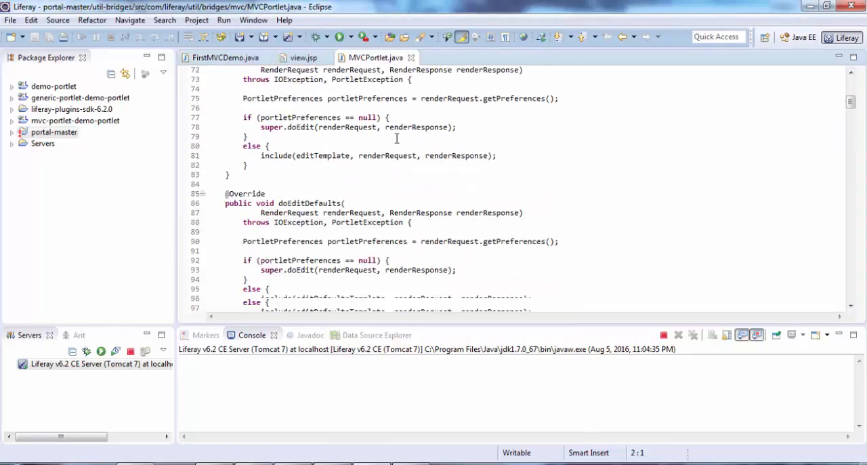
scroll("down", 3)
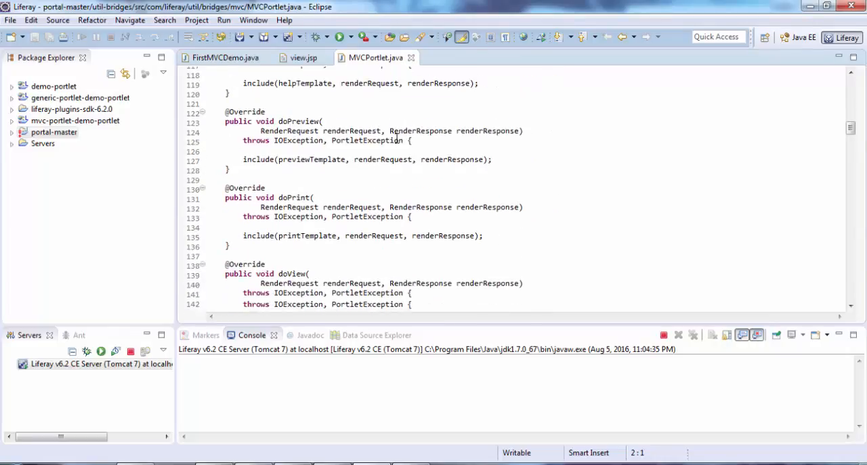
scroll("down", 3)
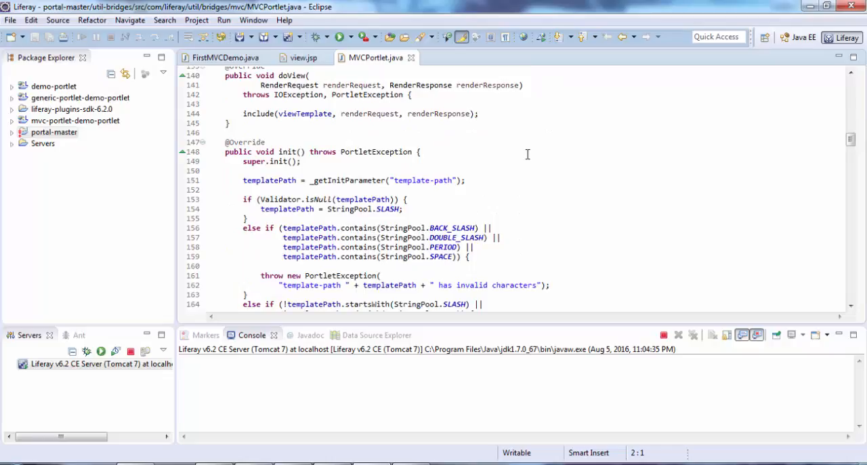
scroll("down", 3)
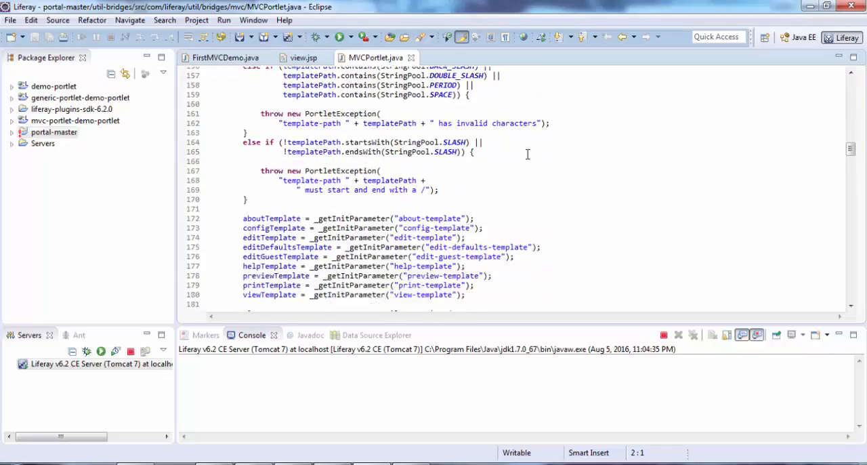